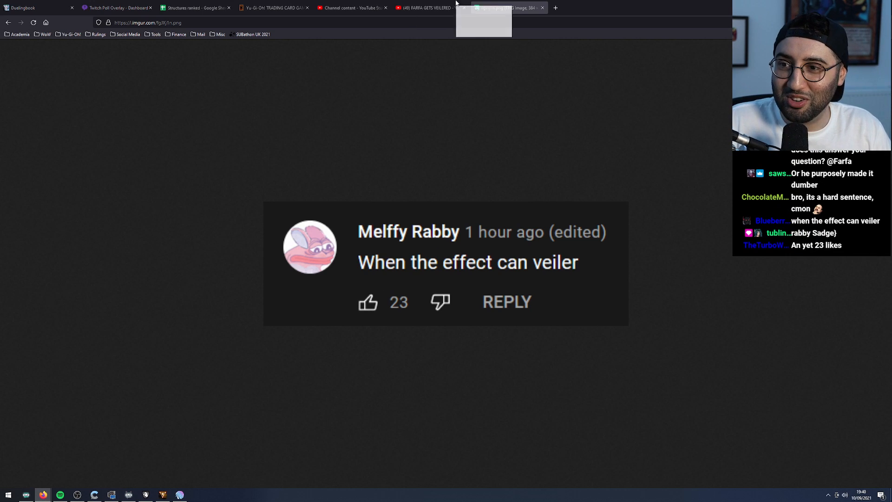
Switch to the 'How I Make Yu-Gi-Tuber Clips so Fast' video and open its Report form.
click(586, 8)
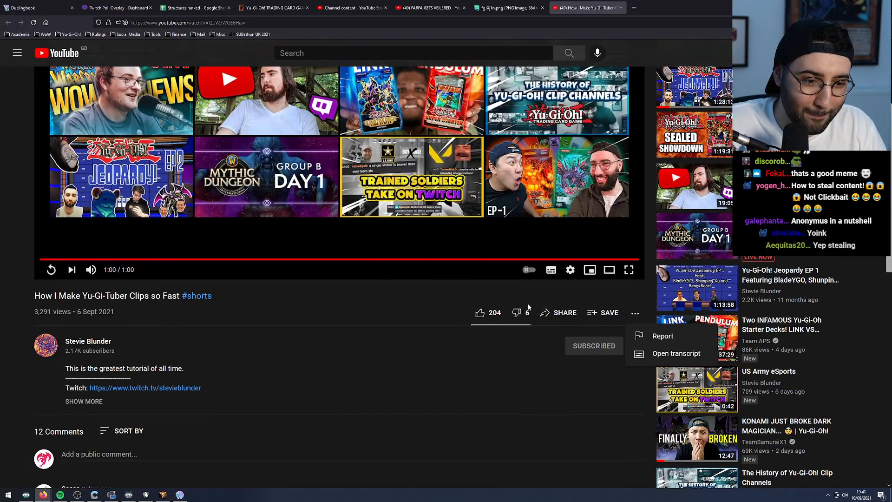
click(662, 335)
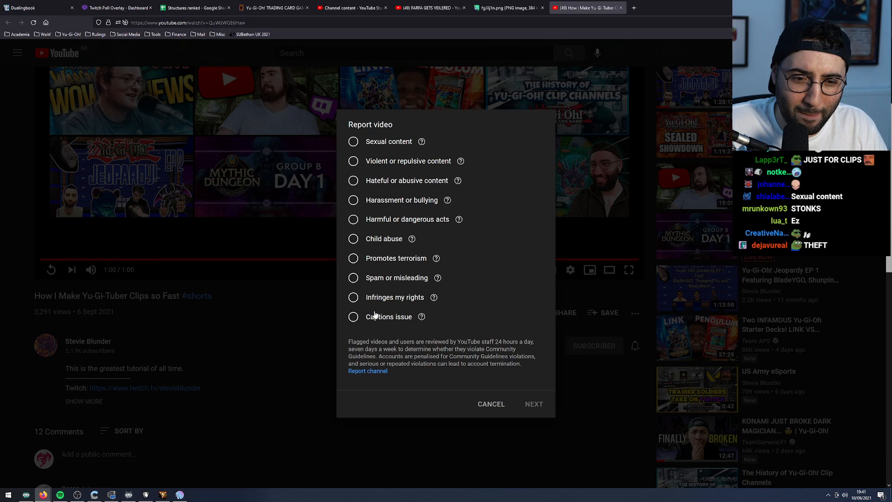
Report it as 'Infringes my rights' and scroll to 'How to submit a takedown request'.
click(353, 296)
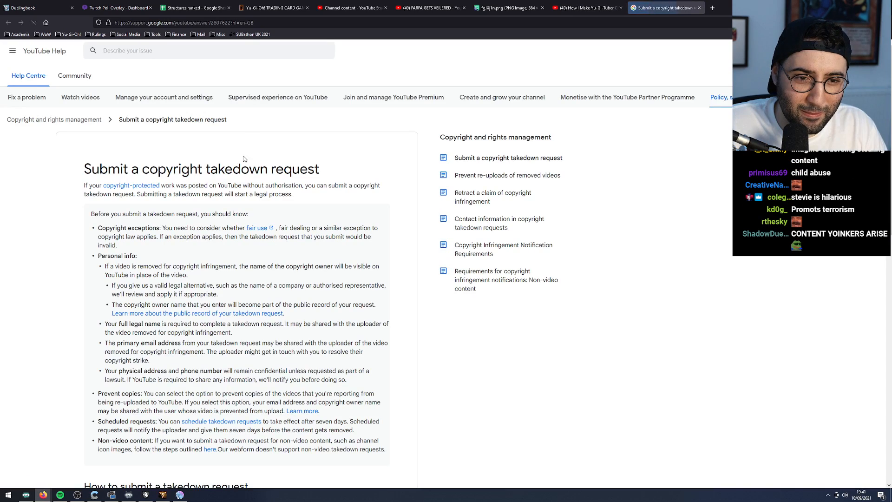
scroll(down, 3)
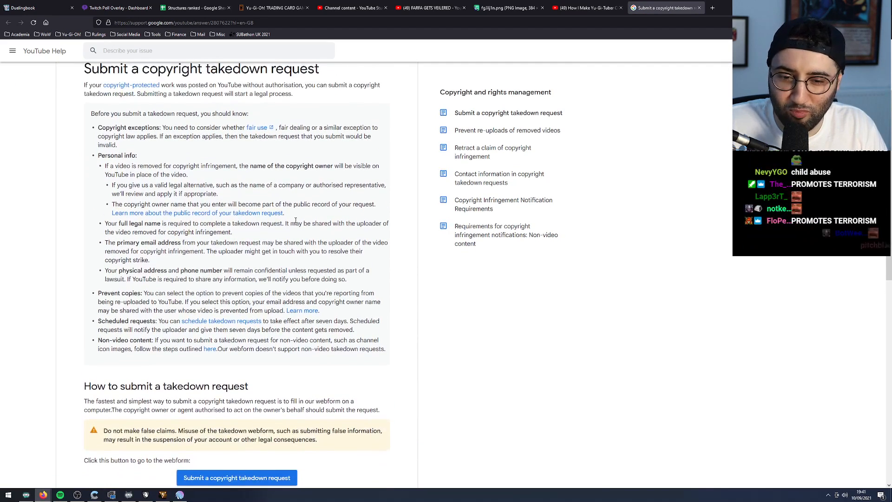